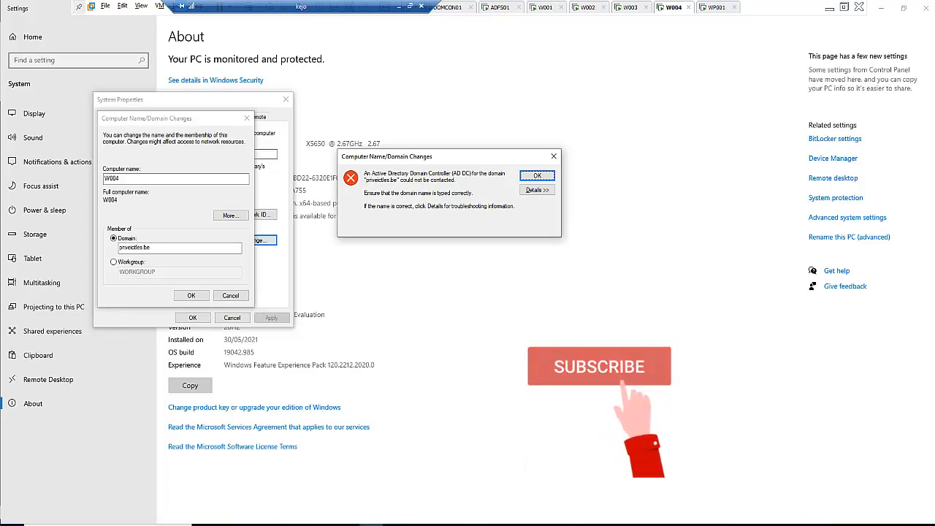
Ping the domain controller at 192.168.245.132
{"action": "left_click", "coordinate": [599, 366]}
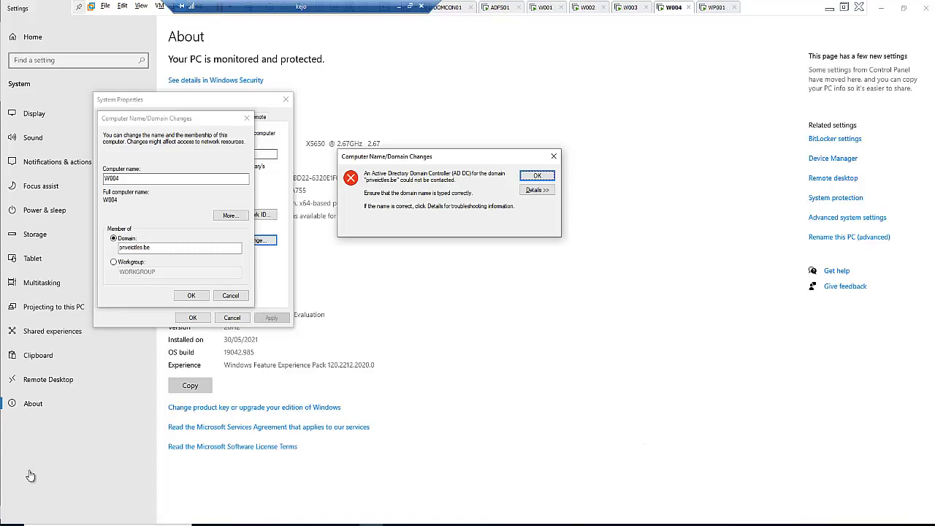
{"action": "mouse_move", "coordinate": [229, 206]}
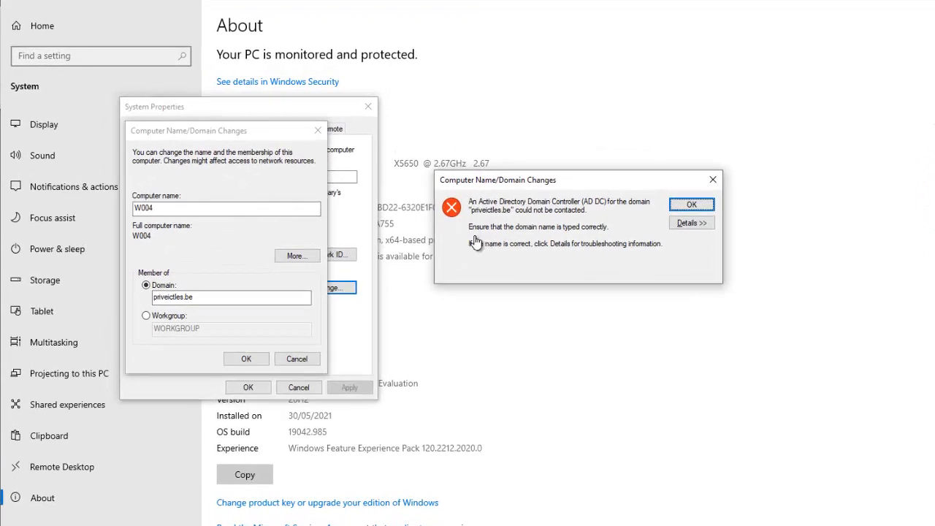
{"action": "mouse_move", "coordinate": [555, 241]}
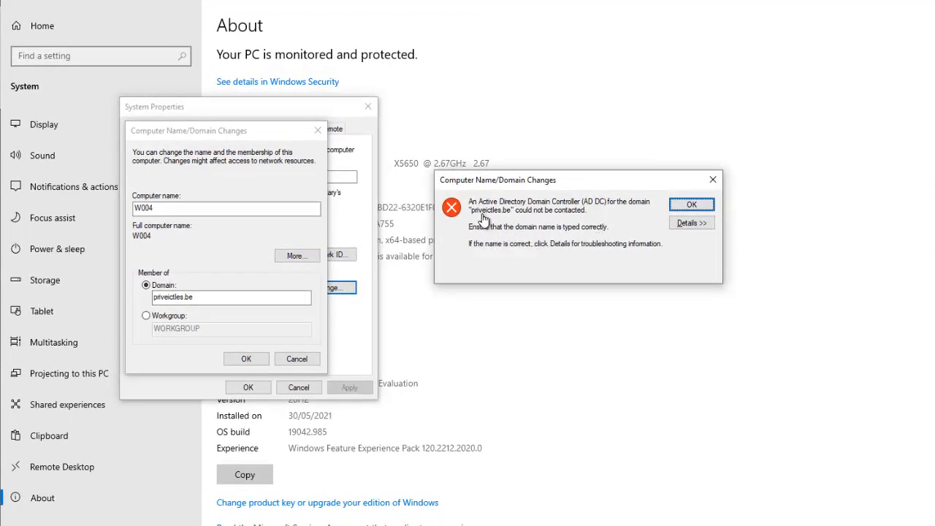
{"action": "mouse_move", "coordinate": [522, 223]}
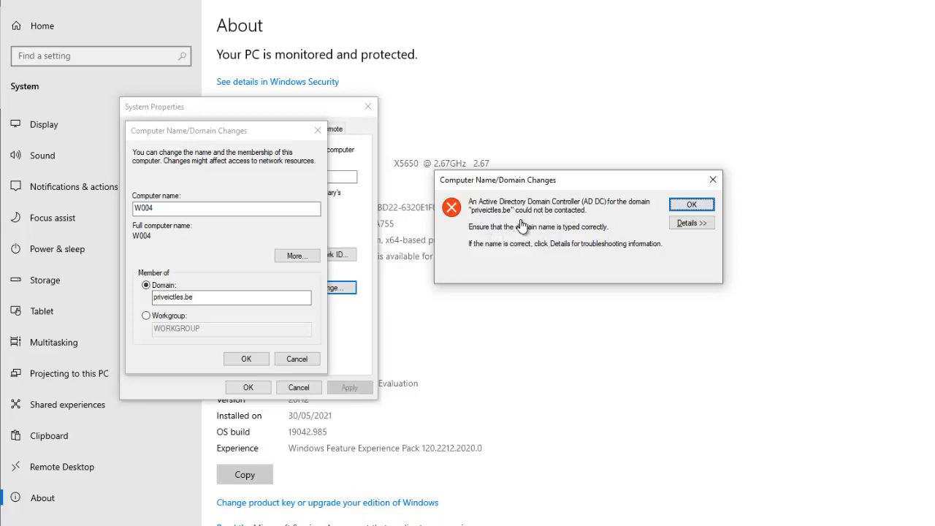
{"action": "mouse_move", "coordinate": [581, 223]}
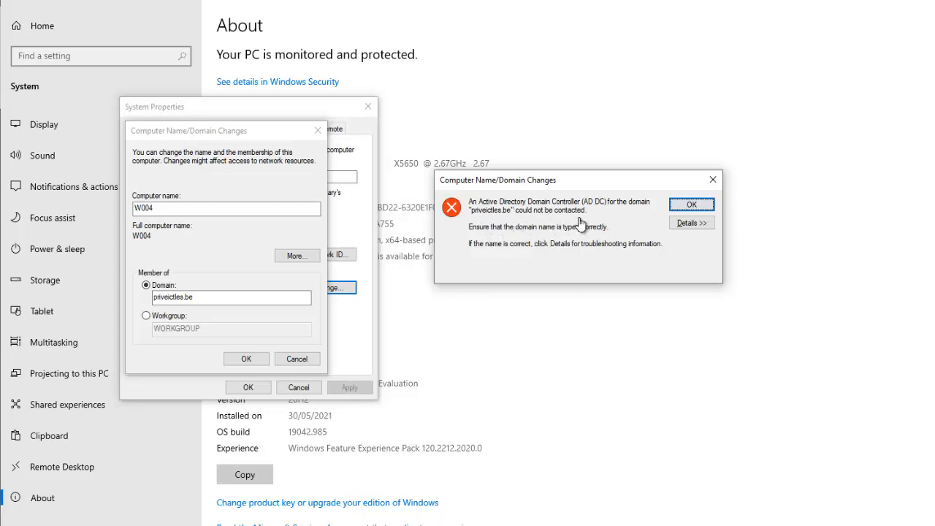
{"action": "mouse_move", "coordinate": [569, 186]}
{"action": "type", "text": "p"}
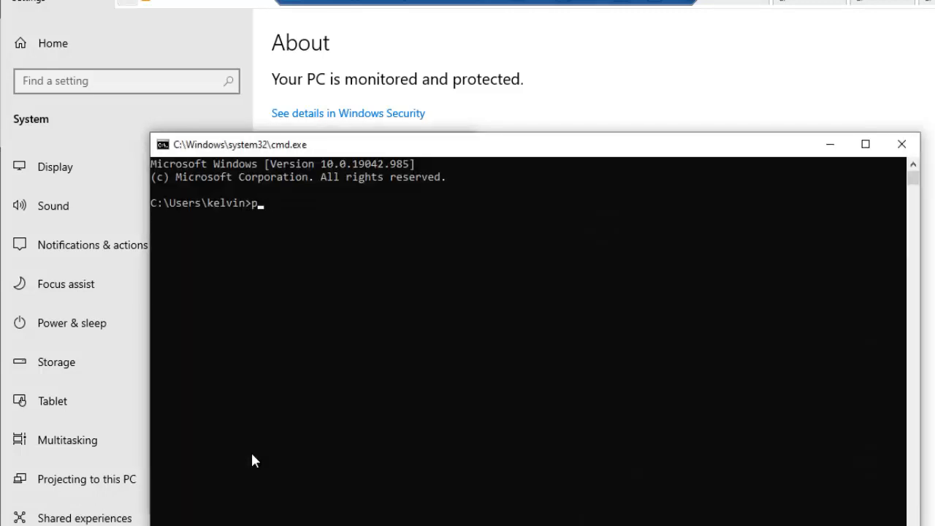
{"action": "type", "text": "ing"}
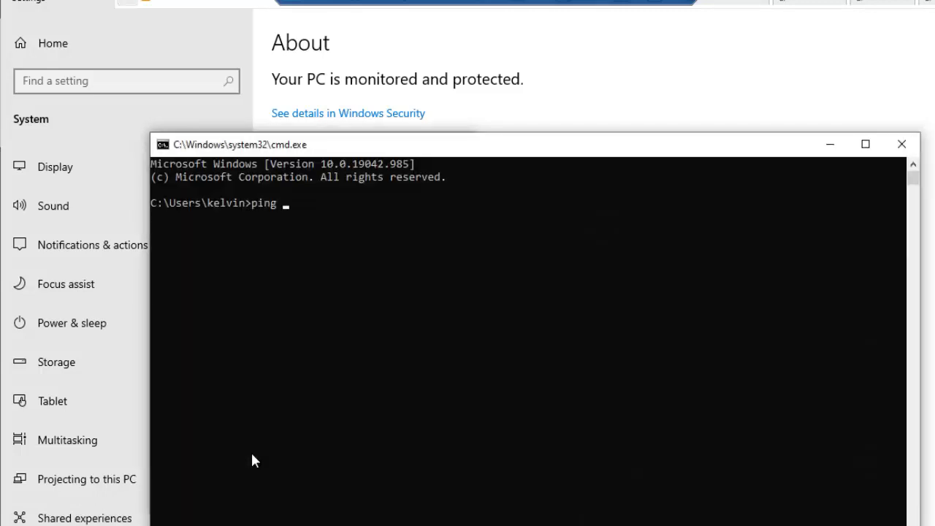
{"action": "type", "text": "1"}
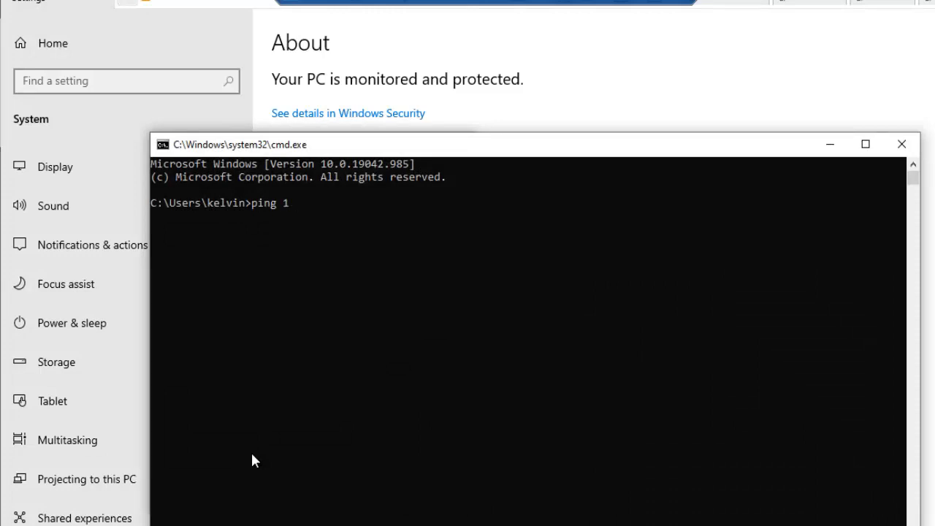
{"action": "type", "text": "92.168.245."}
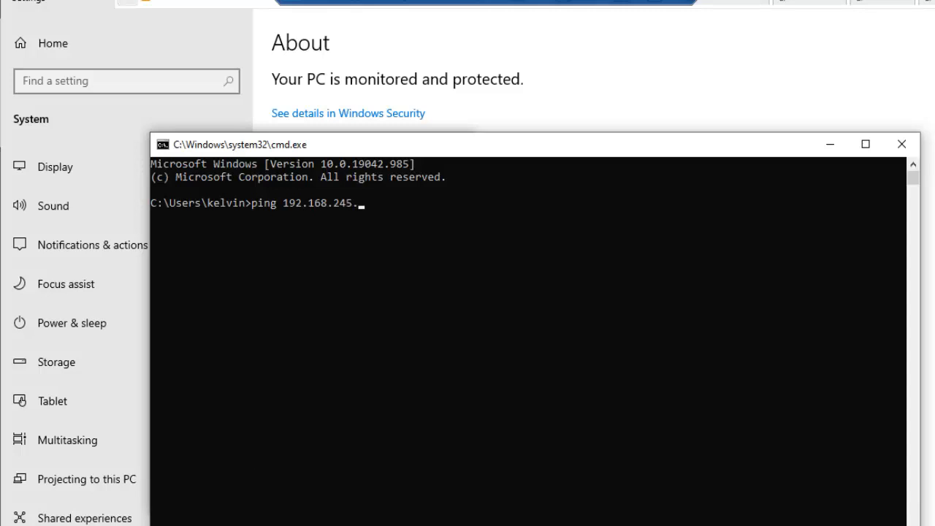
{"action": "key", "text": "Enter"}
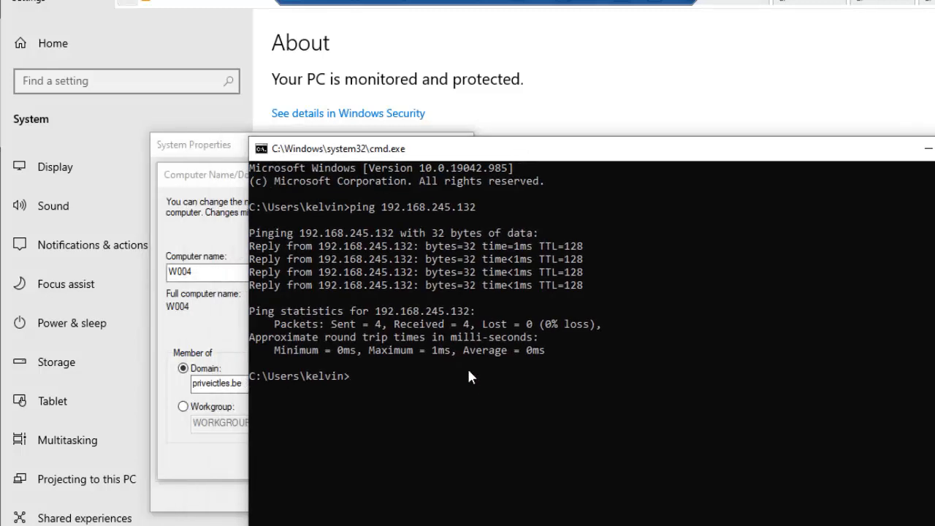
{"action": "mouse_move", "coordinate": [482, 390]}
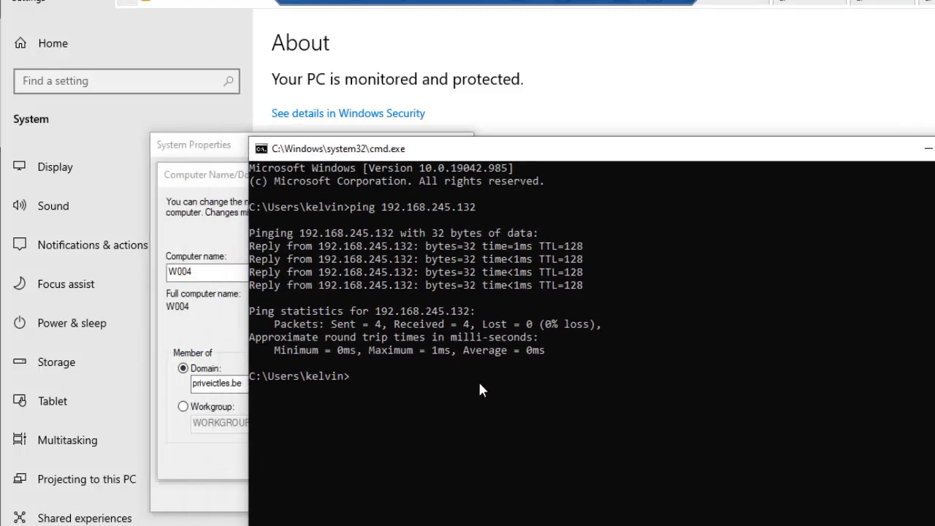
Enter ping domcon01 to test reaching the controller by name
{"action": "type", "text": "ping"}
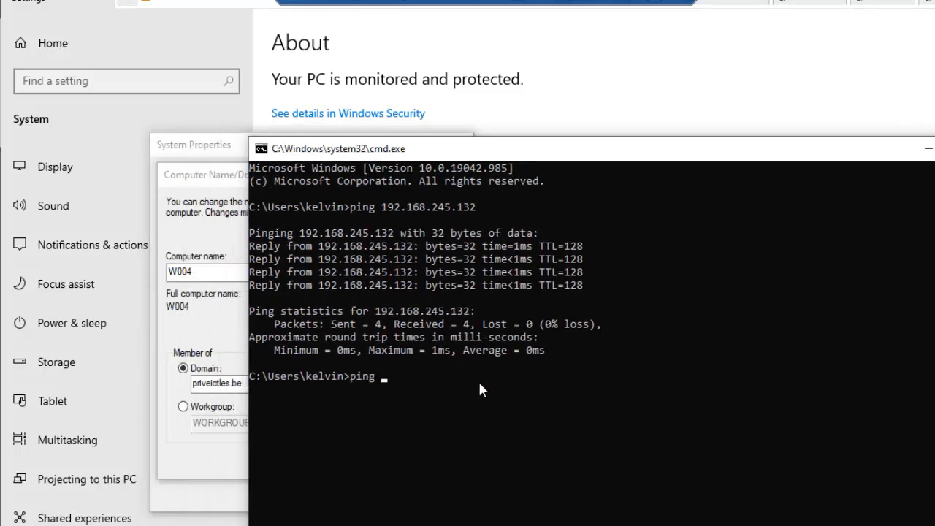
{"action": "type", "text": "dom"}
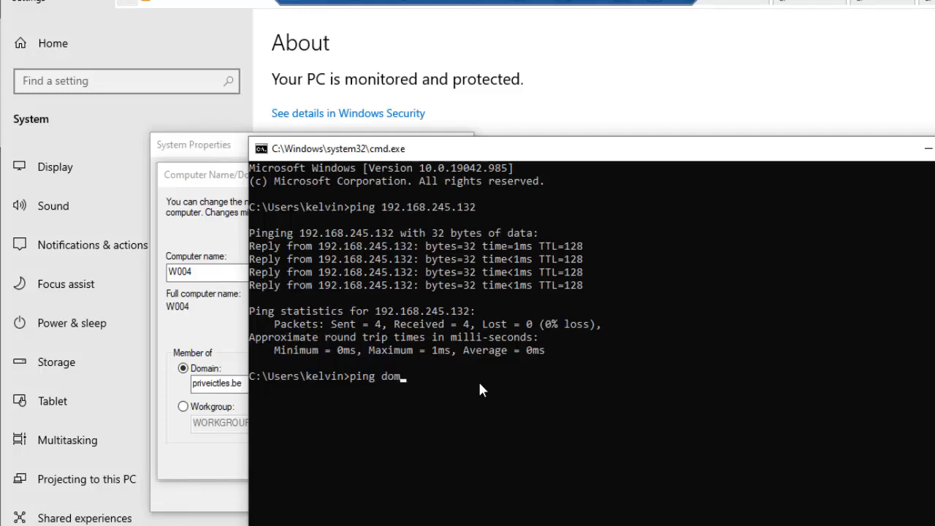
{"action": "type", "text": "con01"}
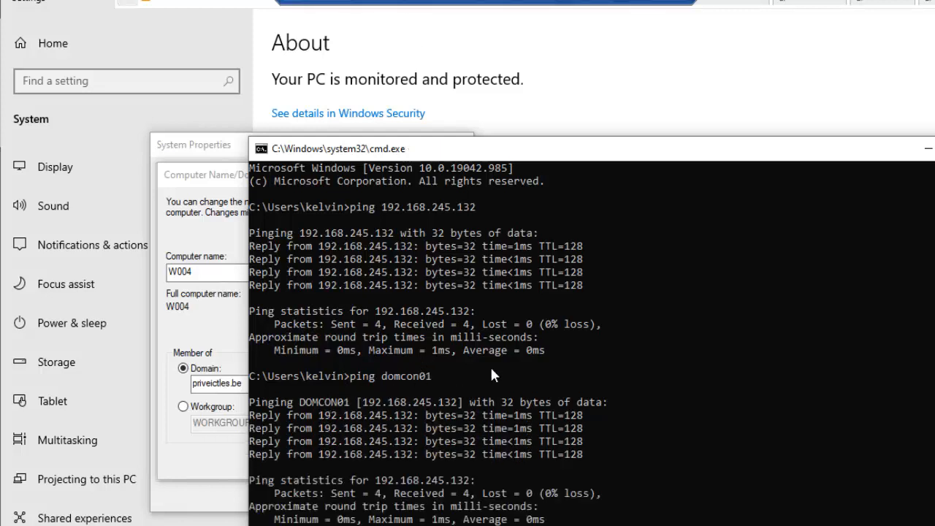
{"action": "mouse_move", "coordinate": [727, 11]}
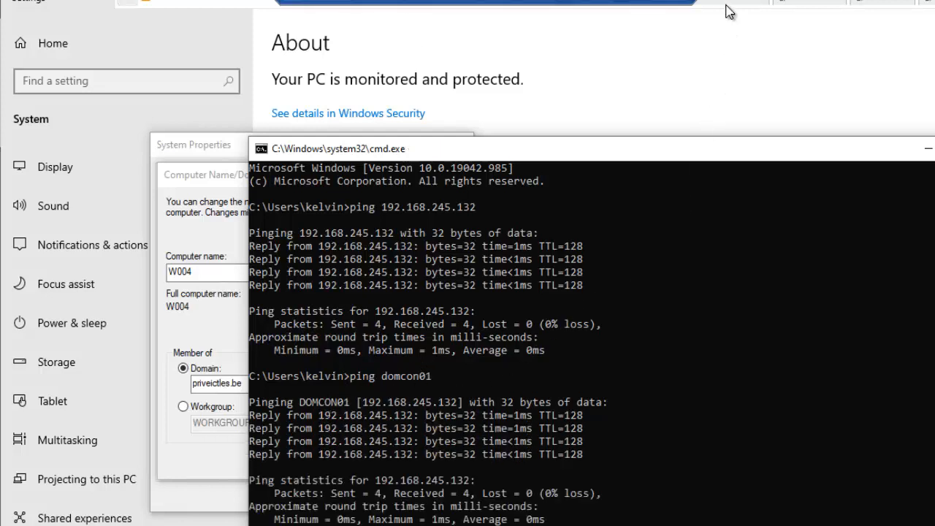
{"action": "mouse_move", "coordinate": [580, 408]}
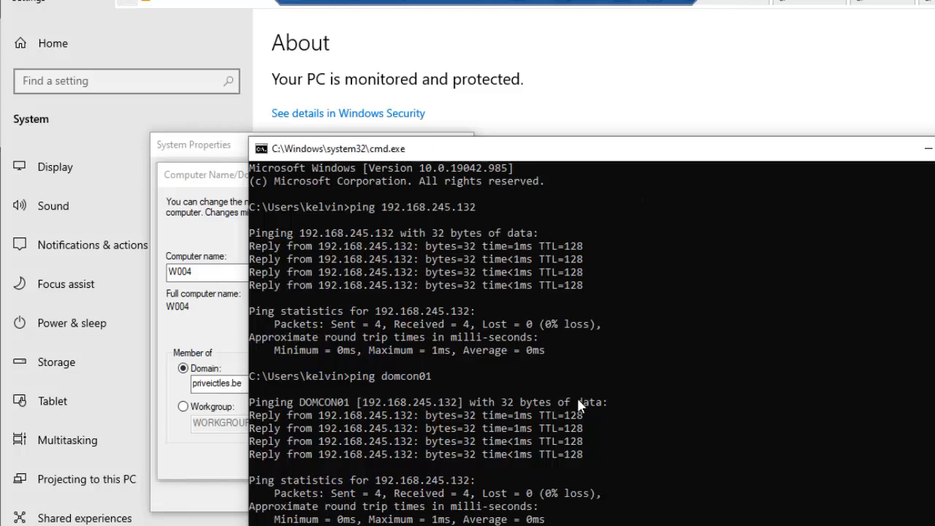
{"action": "type", "text": "ip"}
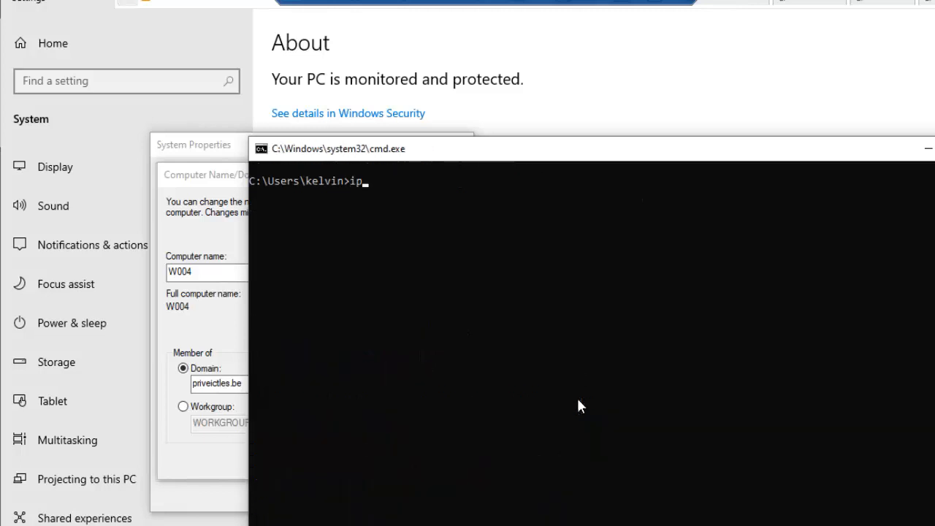
{"action": "type", "text": "config /all"}
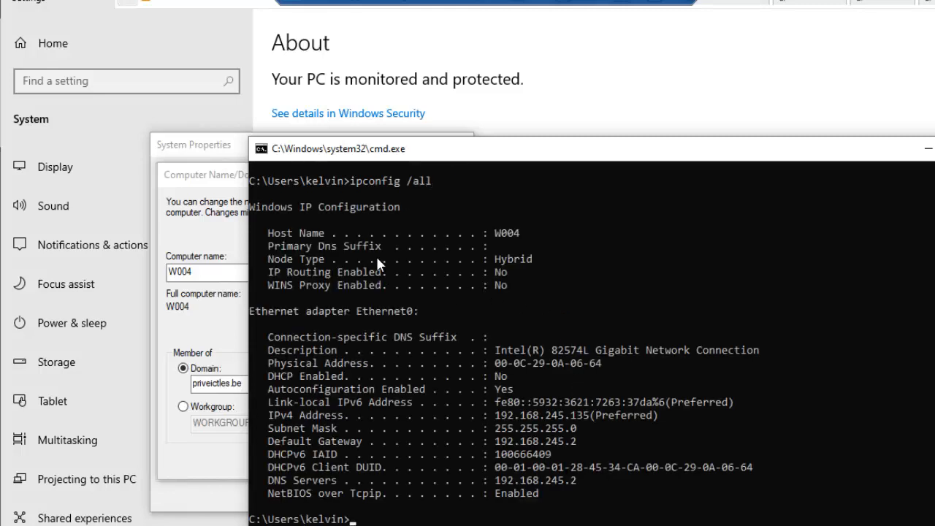
{"action": "mouse_move", "coordinate": [474, 241]}
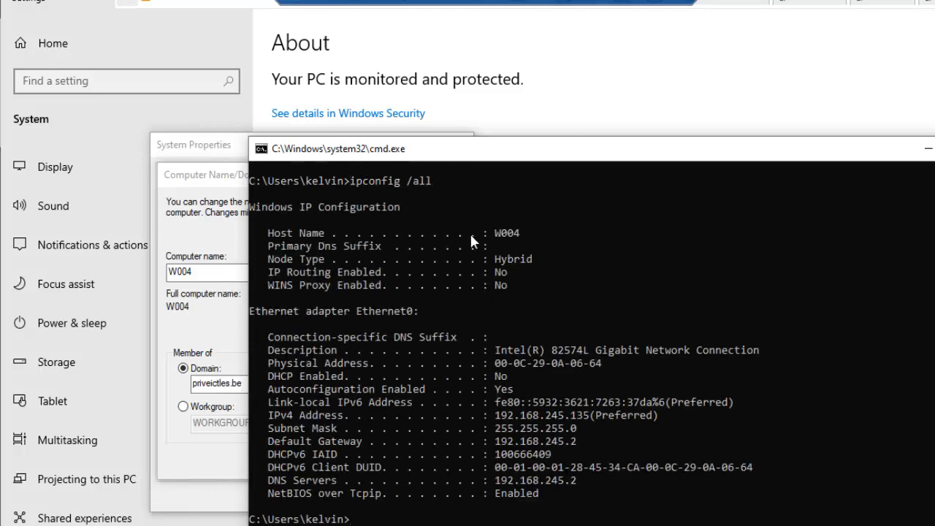
{"action": "mouse_move", "coordinate": [526, 242]}
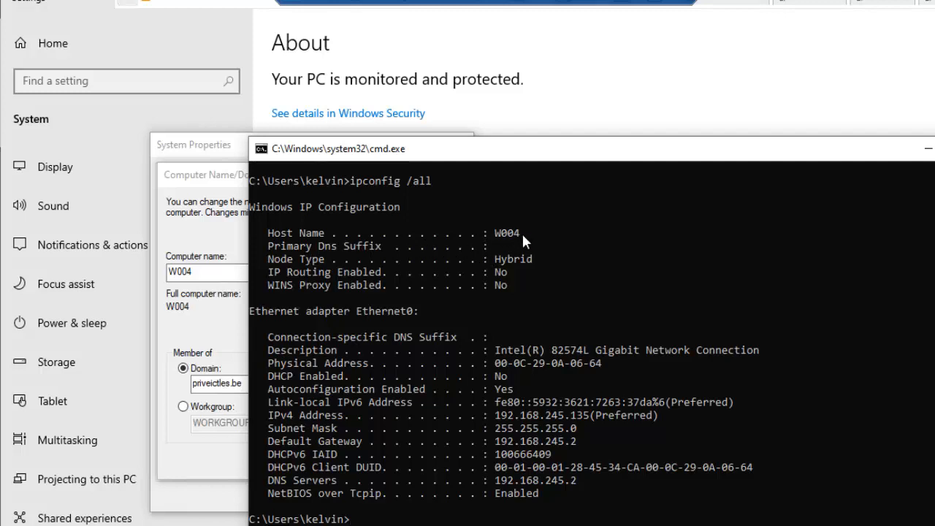
{"action": "mouse_move", "coordinate": [423, 192]}
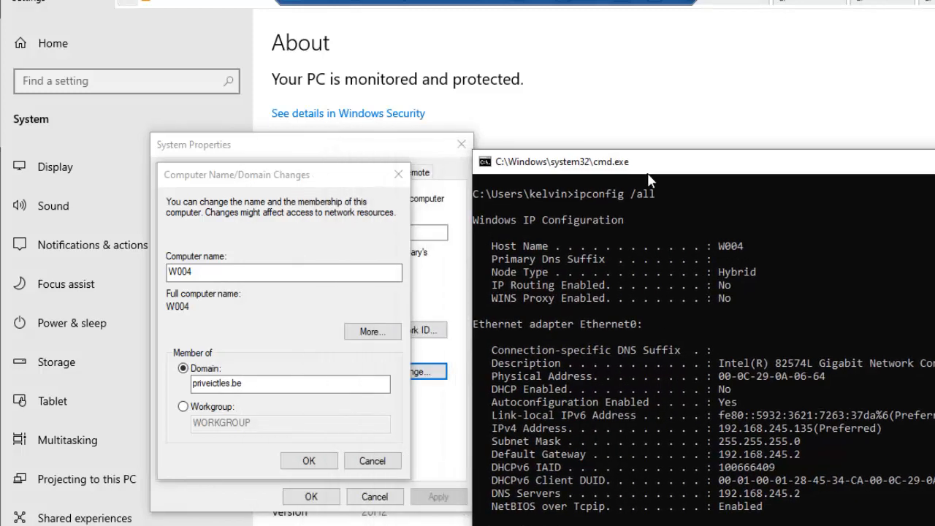
{"action": "mouse_move", "coordinate": [712, 343]}
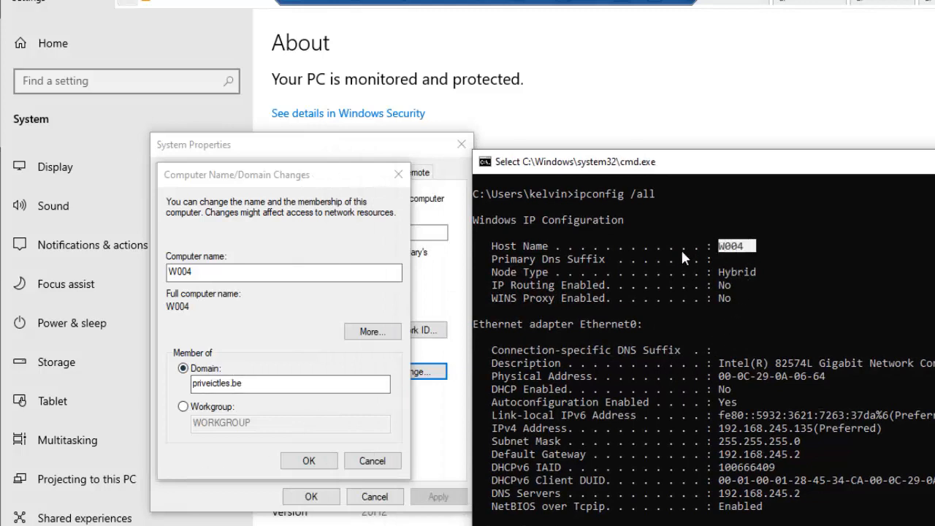
{"action": "mouse_move", "coordinate": [687, 319]}
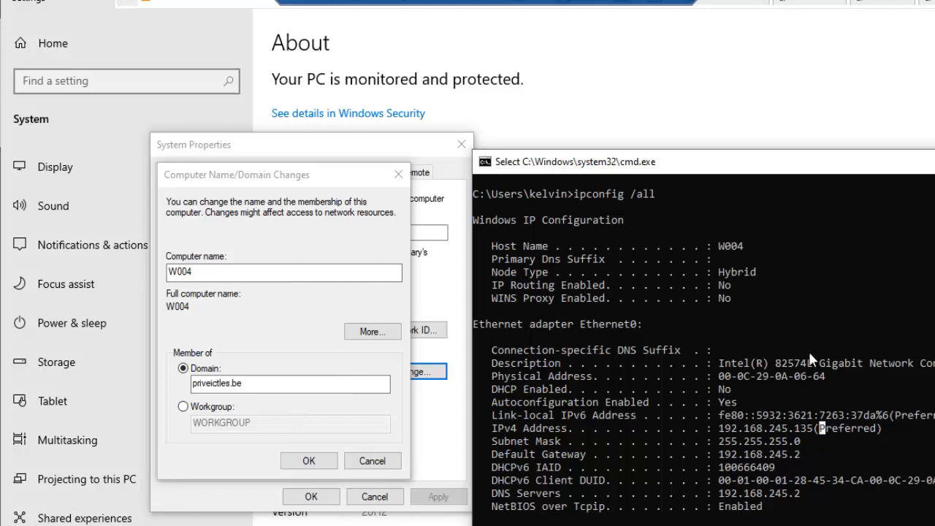
{"action": "mouse_move", "coordinate": [674, 321]}
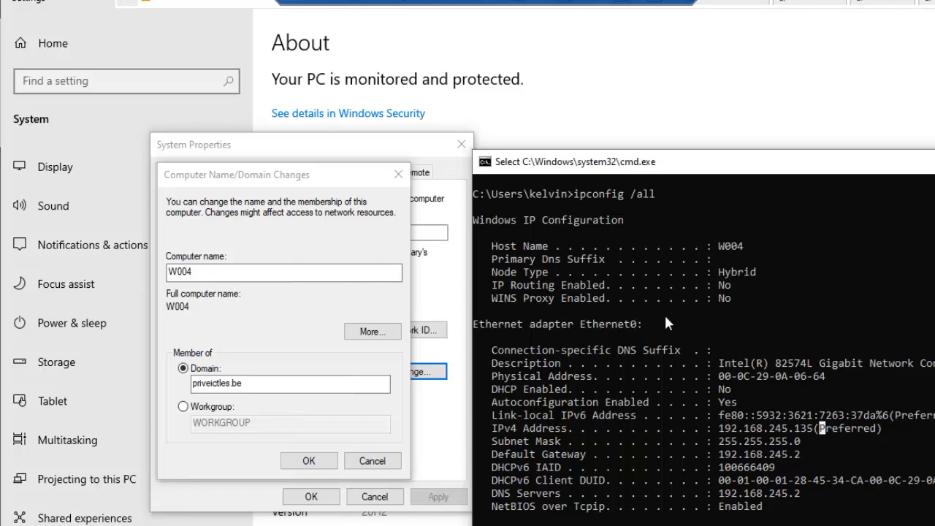
{"action": "mouse_move", "coordinate": [619, 324]}
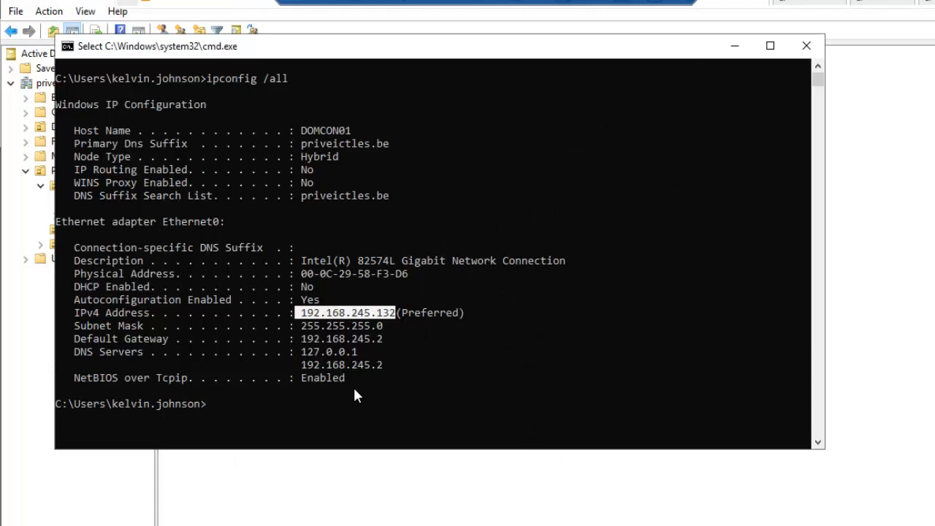
On the domain controller, enter ping 192.168.245.135 to test W004
{"action": "type", "text": "ping 1"}
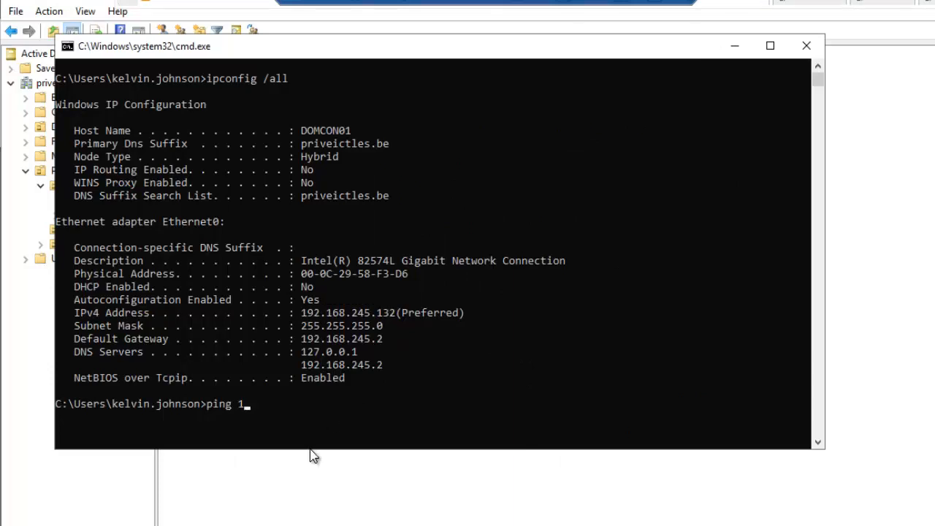
{"action": "type", "text": "92.1"}
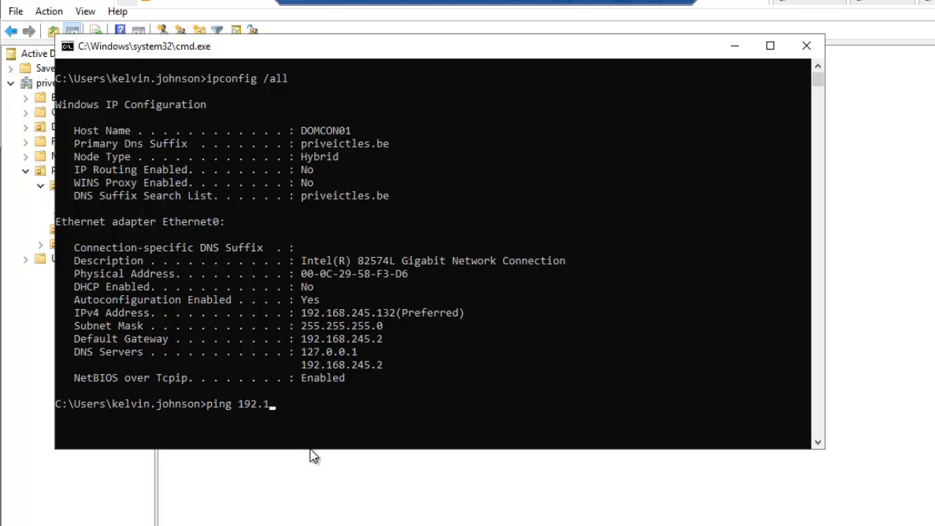
{"action": "type", "text": "68.245"}
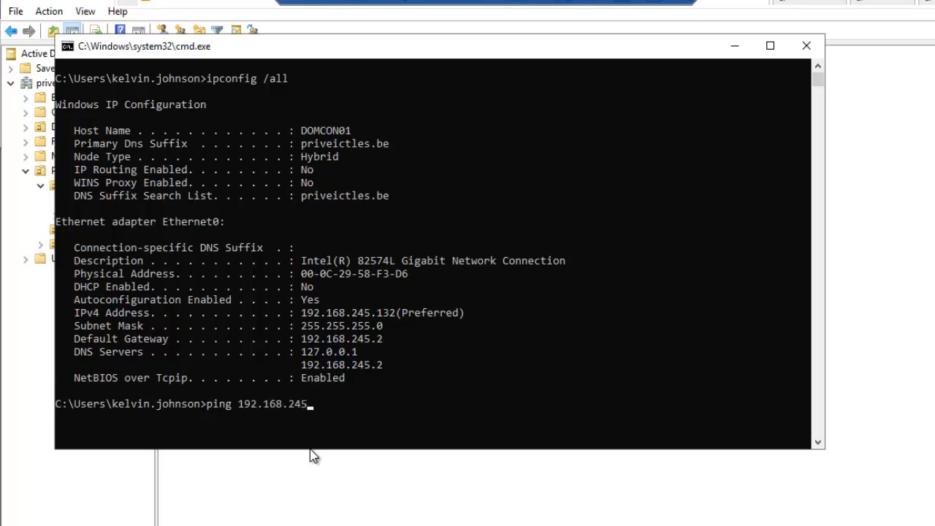
{"action": "type", "text": ".135"}
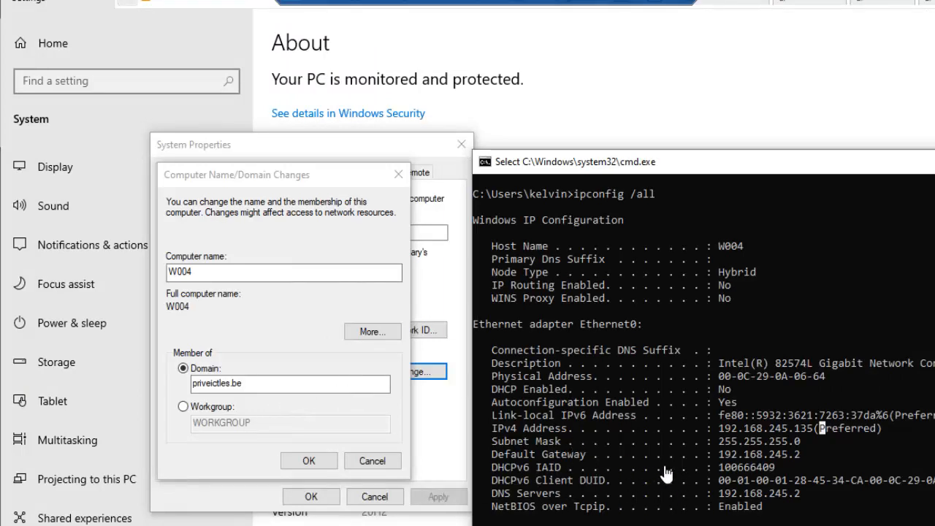
{"action": "mouse_move", "coordinate": [557, 487]}
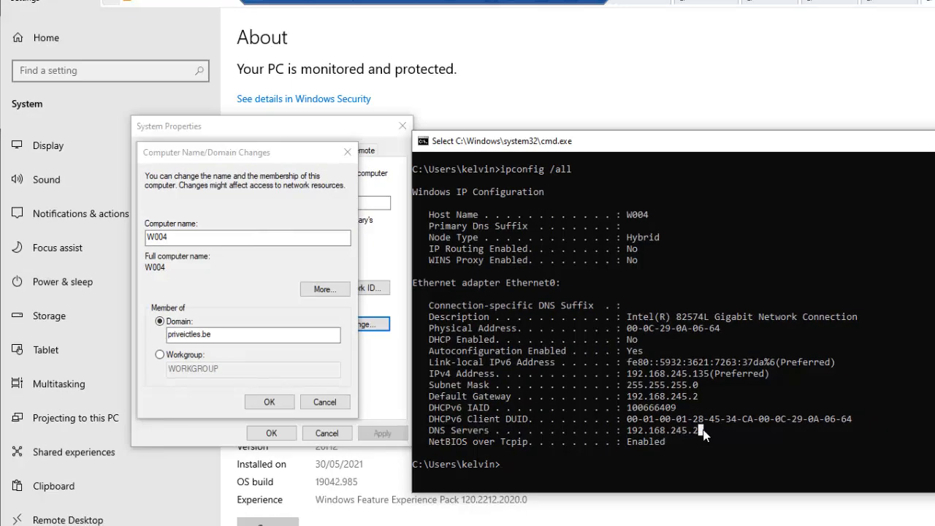
Highlight W004's DNS server 192.168.245.2, then search for Control Panel
{"action": "double_click", "coordinate": [660, 431]}
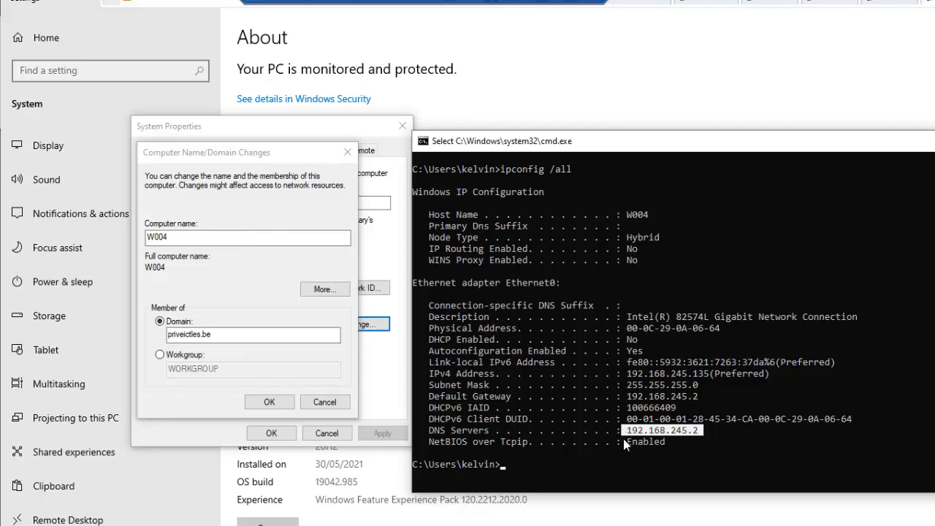
{"action": "mouse_move", "coordinate": [649, 446]}
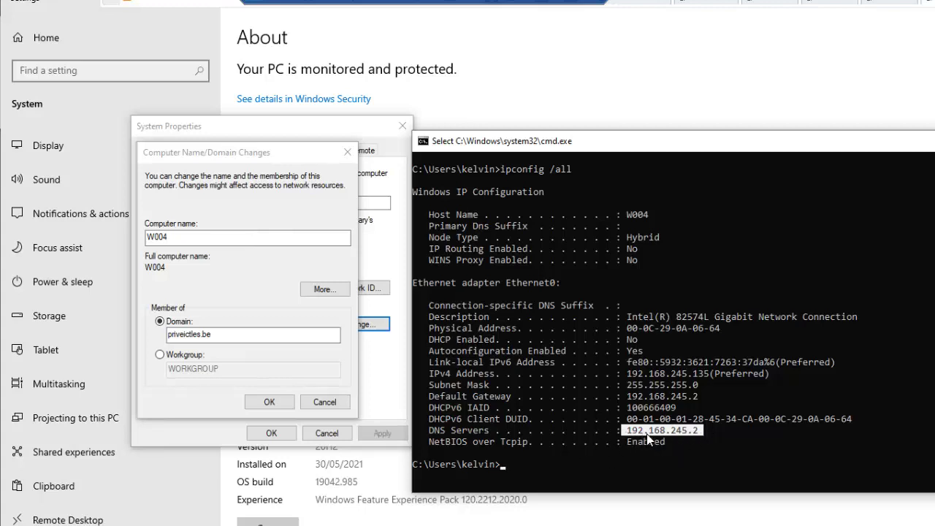
{"action": "mouse_move", "coordinate": [358, 258]}
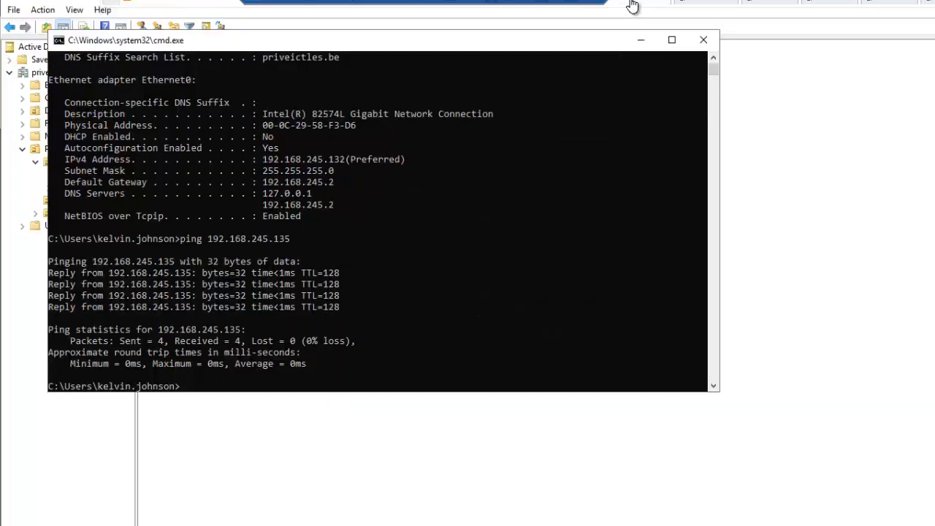
{"action": "mouse_move", "coordinate": [678, 12]}
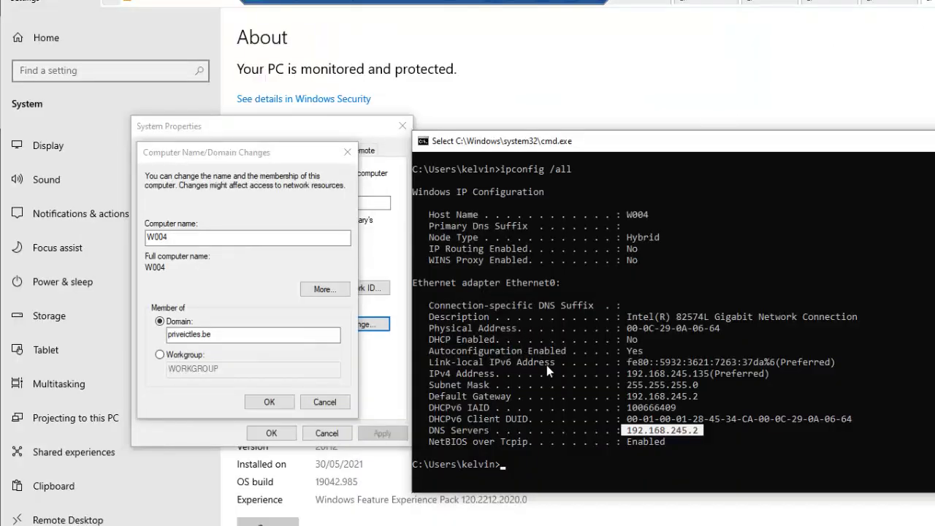
{"action": "type", "text": "conto"}
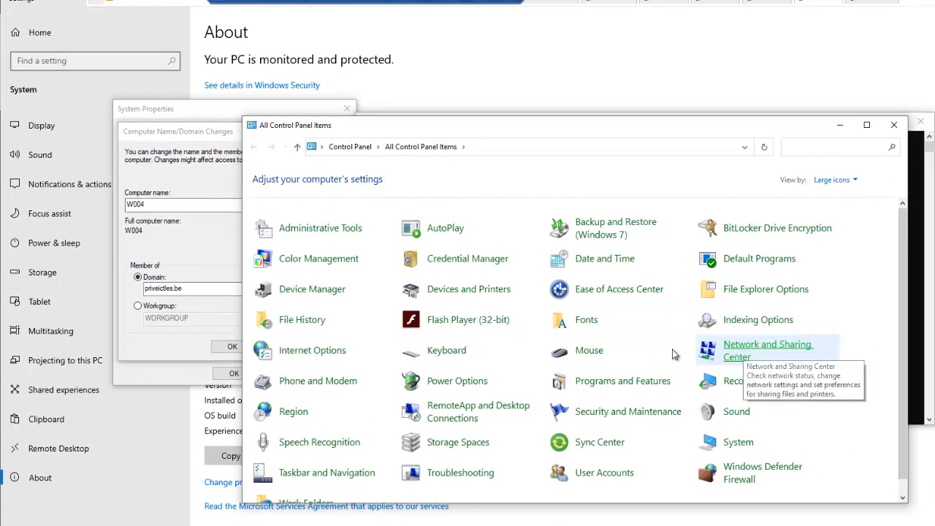
Open Ethernet0's TCP/IPv4 properties through Network and Sharing Center
{"action": "left_click", "coordinate": [754, 344]}
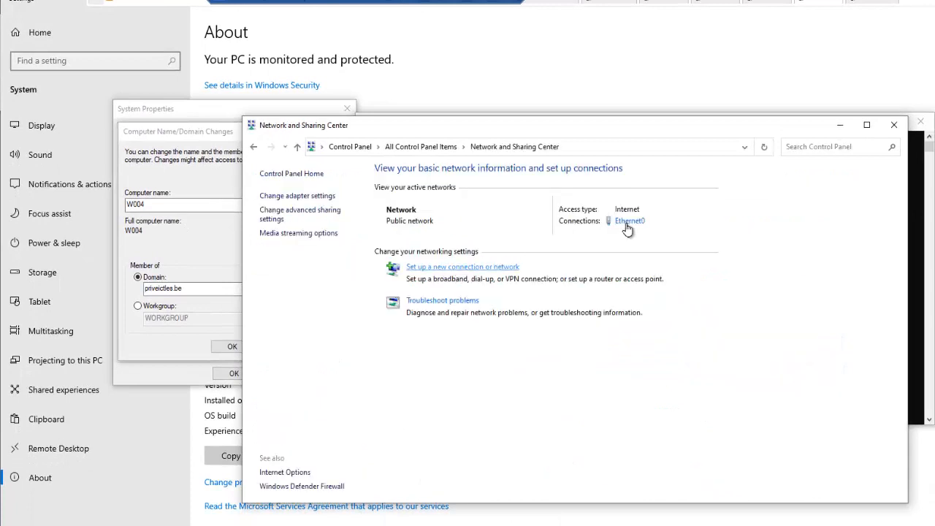
{"action": "left_click", "coordinate": [629, 221]}
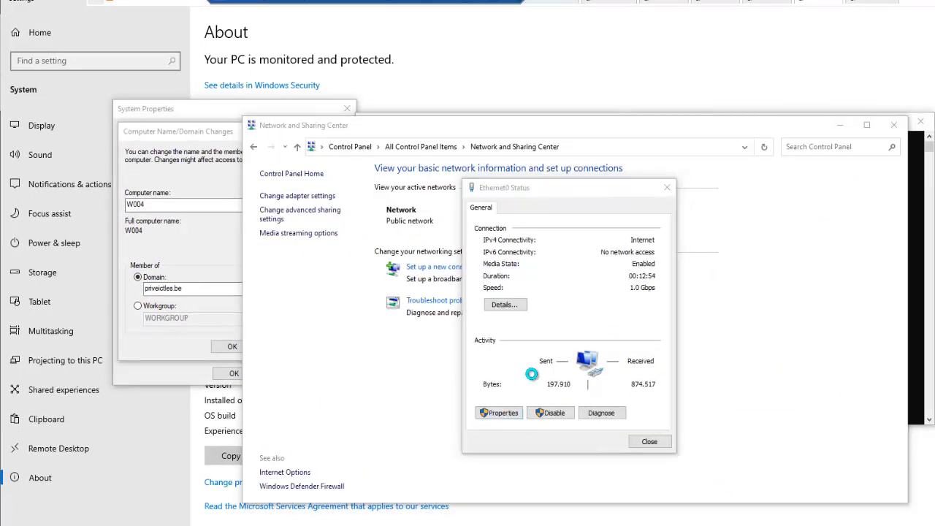
{"action": "left_click", "coordinate": [499, 412]}
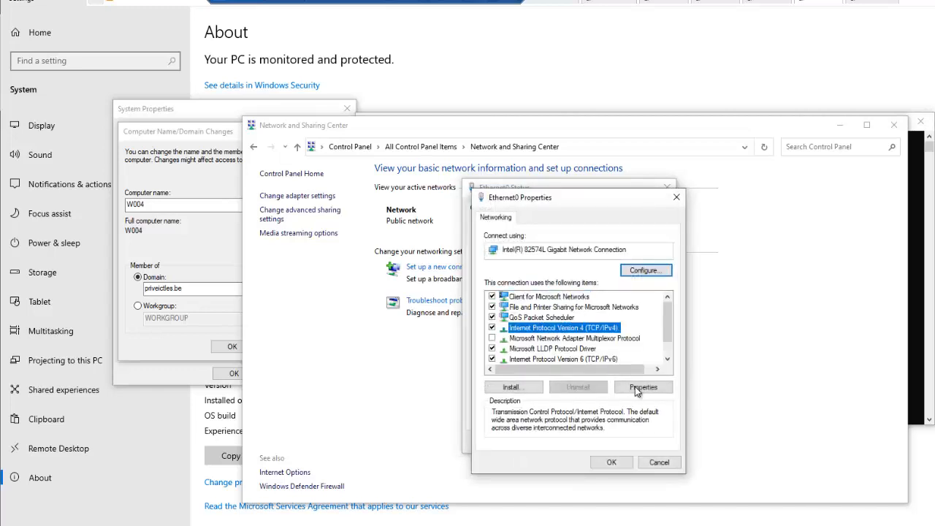
{"action": "mouse_move", "coordinate": [639, 384]}
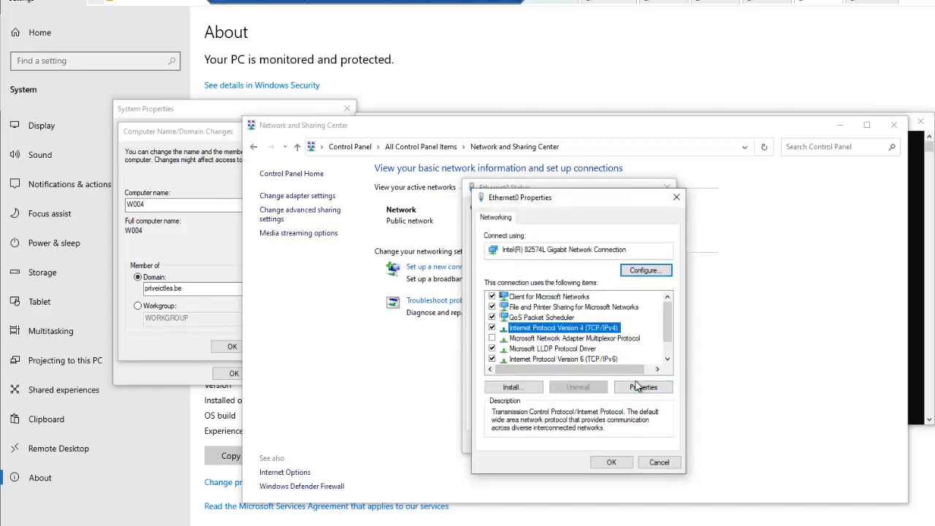
{"action": "left_click", "coordinate": [643, 387]}
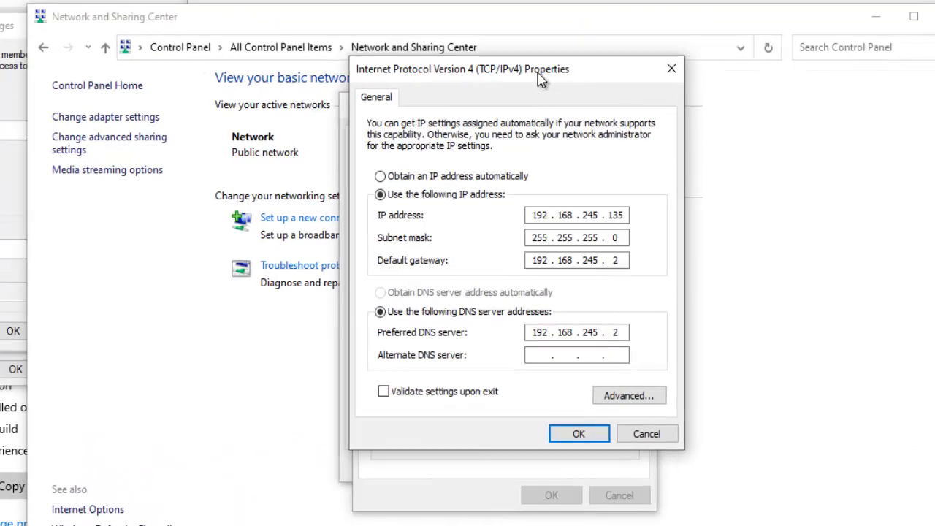
{"action": "mouse_move", "coordinate": [407, 186]}
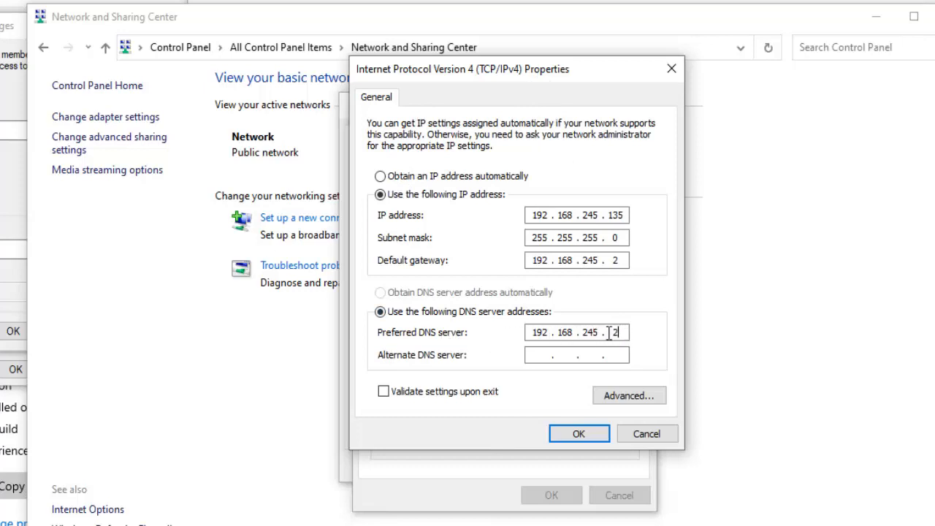
Set preferred DNS to 192.168.245.132 and alternate 192.168.245.2, then confirm
{"action": "double_click", "coordinate": [616, 332]}
{"action": "type", "text": "13"}
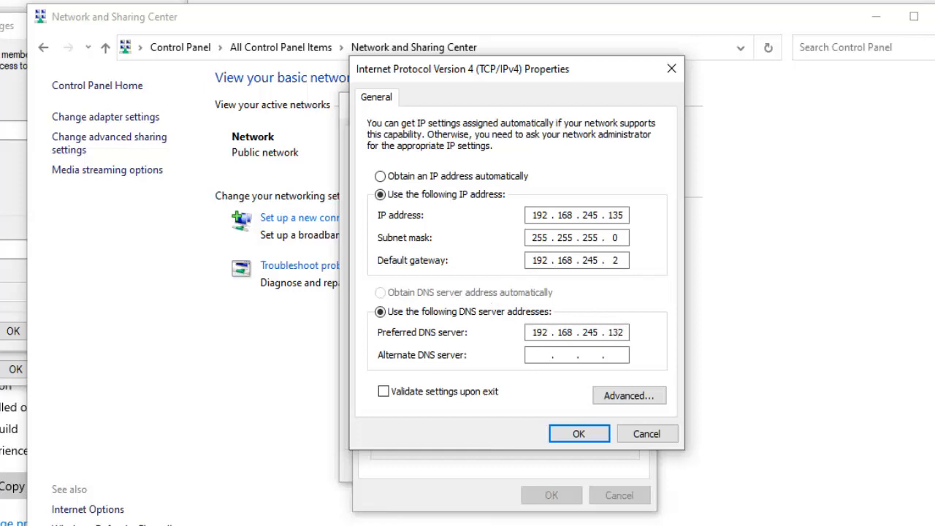
{"action": "type", "text": "192"}
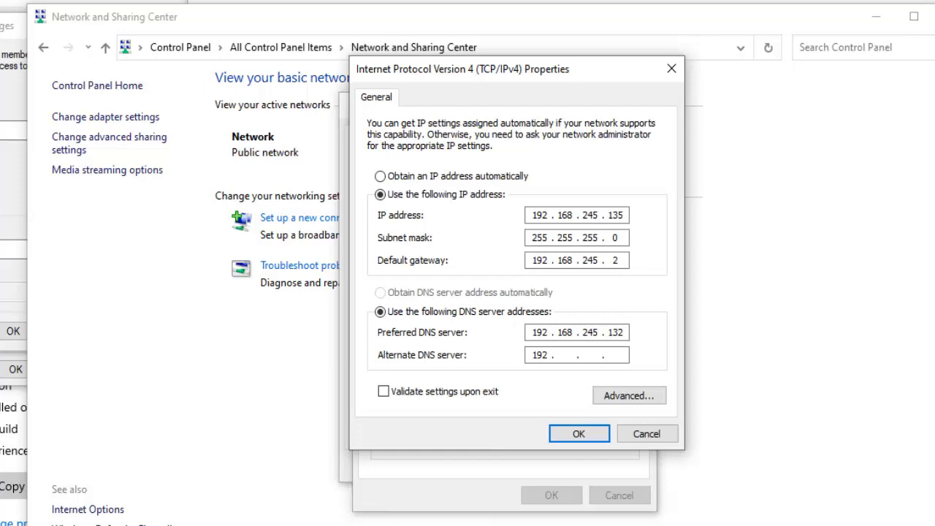
{"action": "type", "text": "168"}
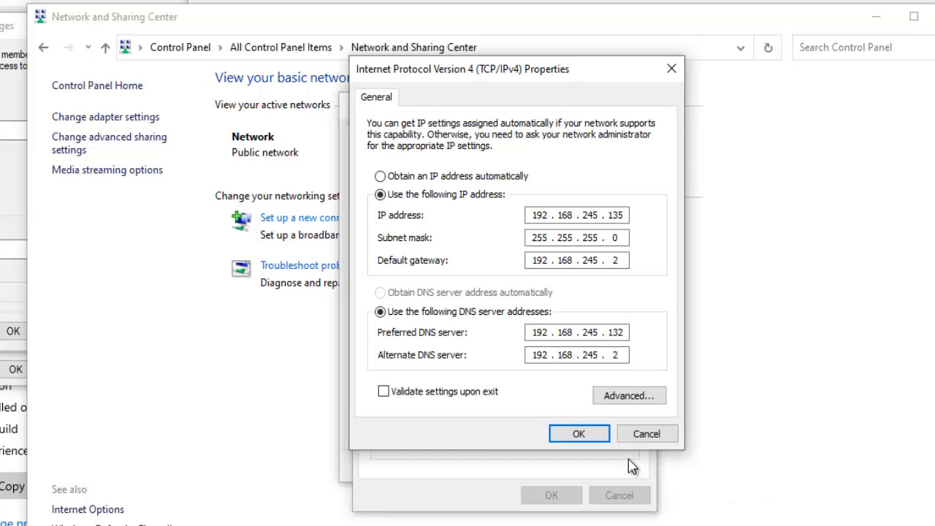
{"action": "left_click", "coordinate": [578, 433]}
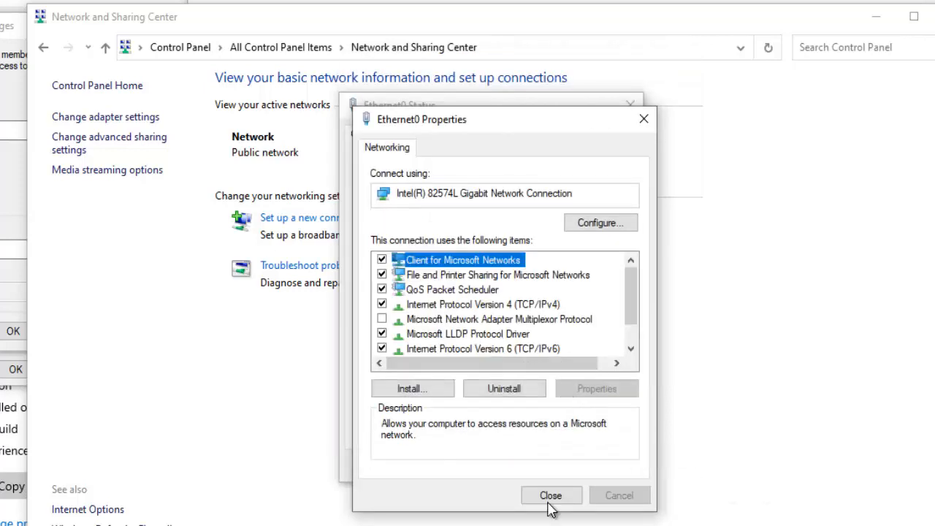
Close Ethernet0 Properties and briefly open a Command Prompt window
{"action": "left_click", "coordinate": [551, 495]}
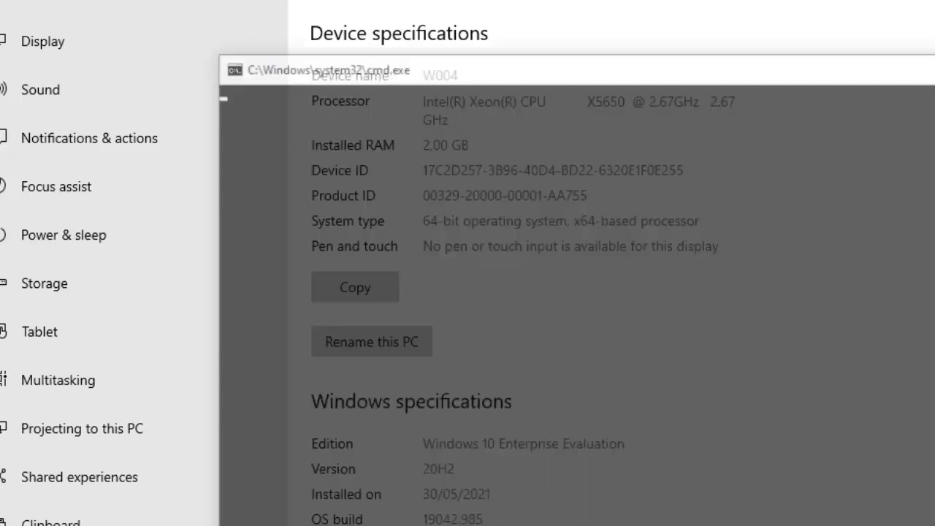
{"action": "type", "text": "icpfon"}
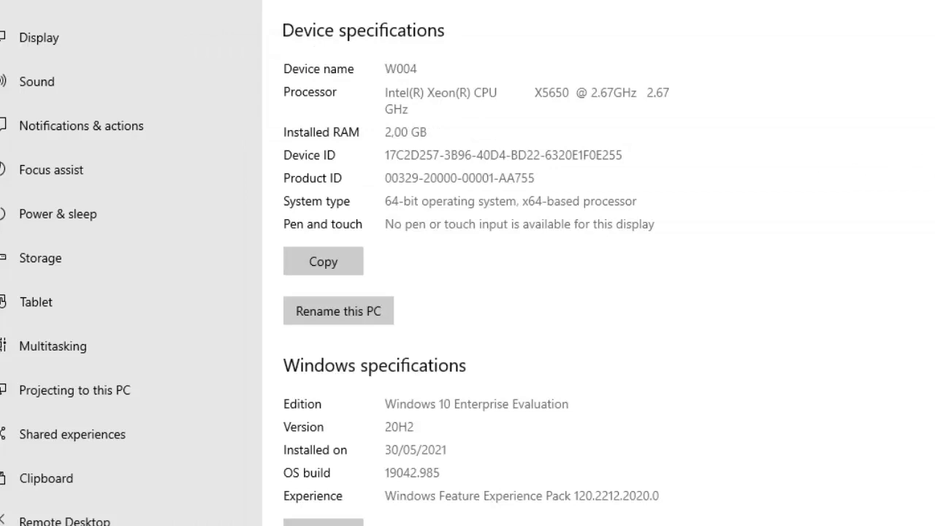
{"action": "left_click", "coordinate": [338, 310]}
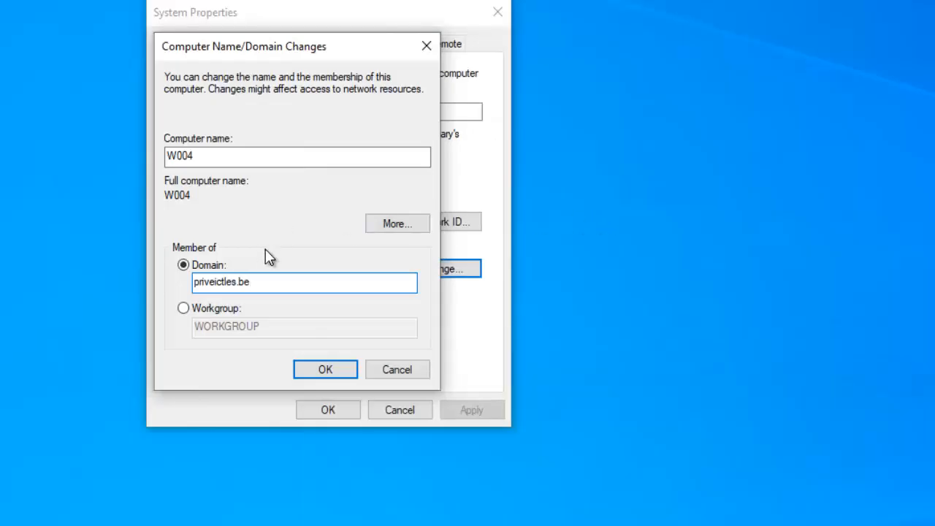
{"action": "left_click", "coordinate": [325, 369]}
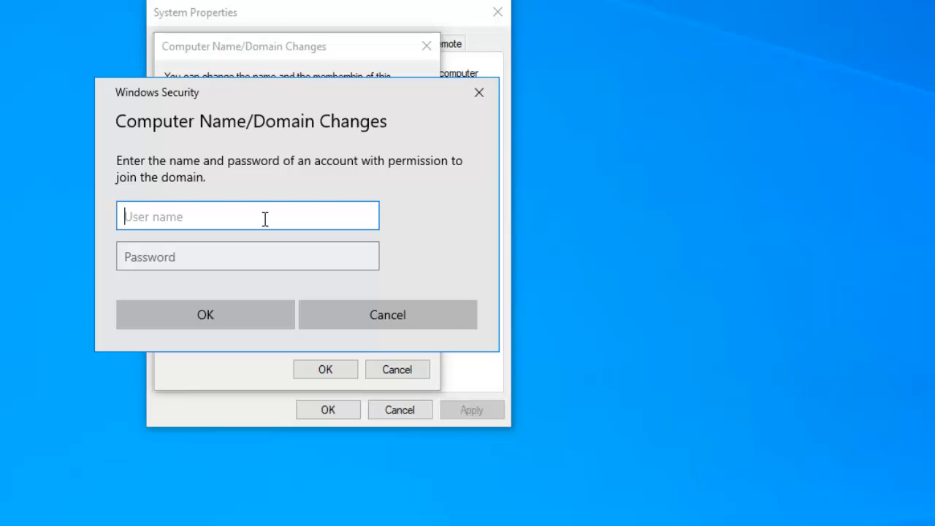
{"action": "type", "text": "kelvin.johns"}
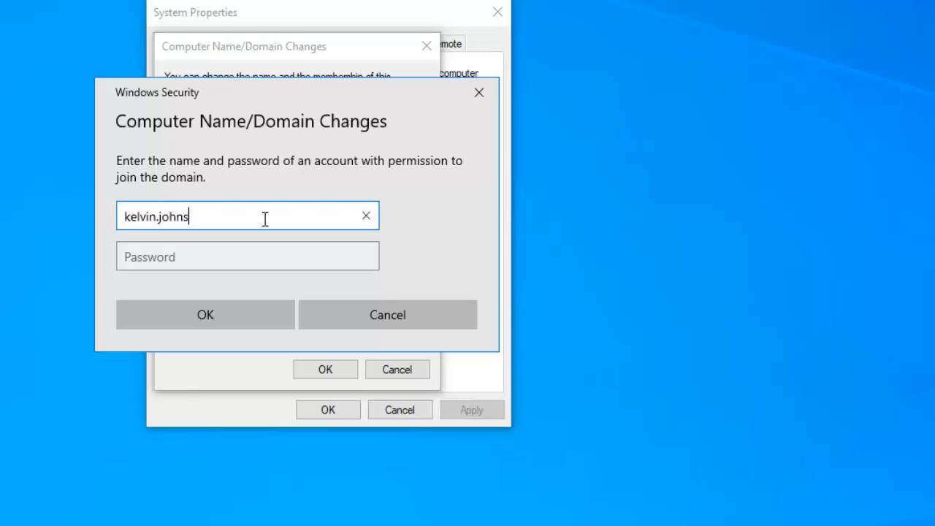
{"action": "type", "text": "on"}
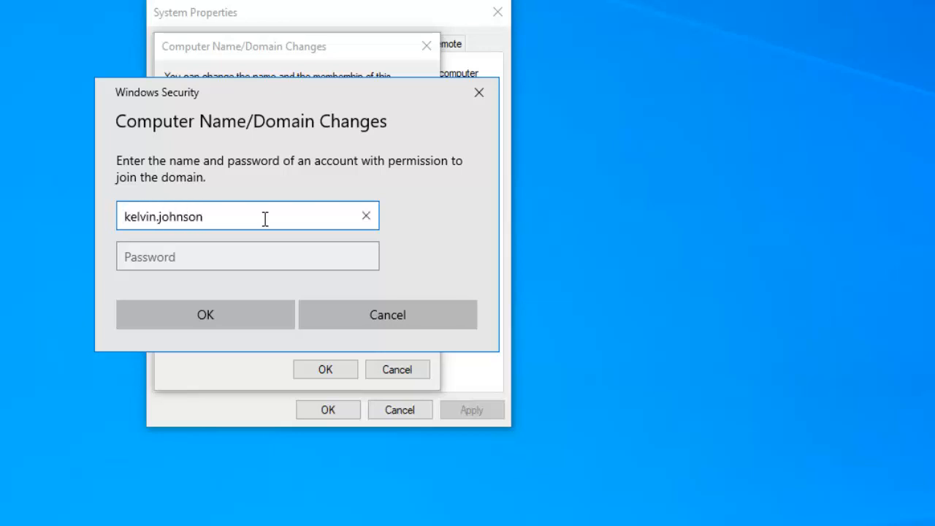
{"action": "left_click", "coordinate": [247, 256]}
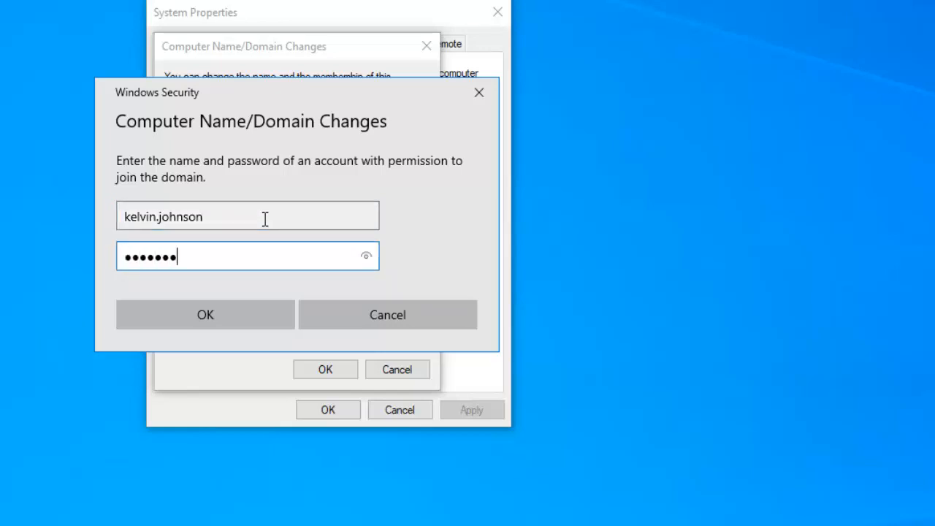
Submit the credentials and acknowledge the priveictles.be welcome message
{"action": "left_click", "coordinate": [205, 314]}
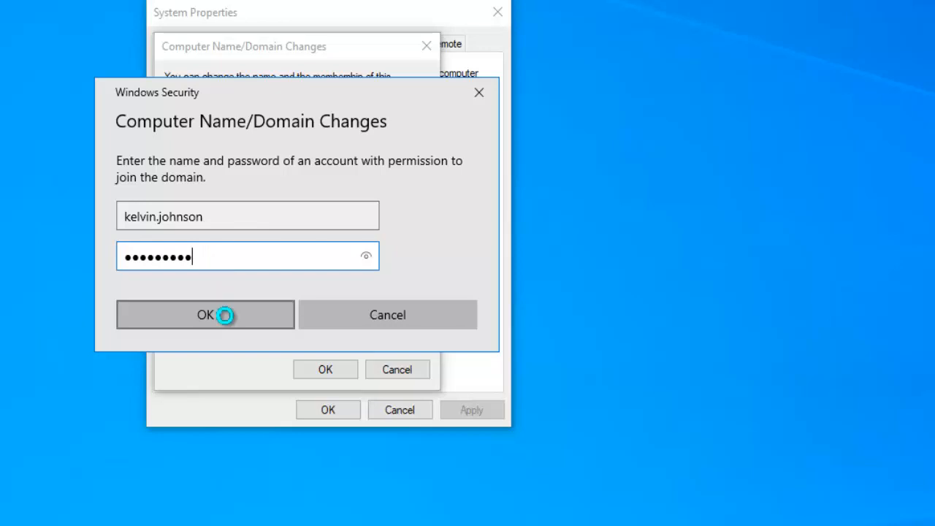
{"action": "left_click", "coordinate": [205, 315]}
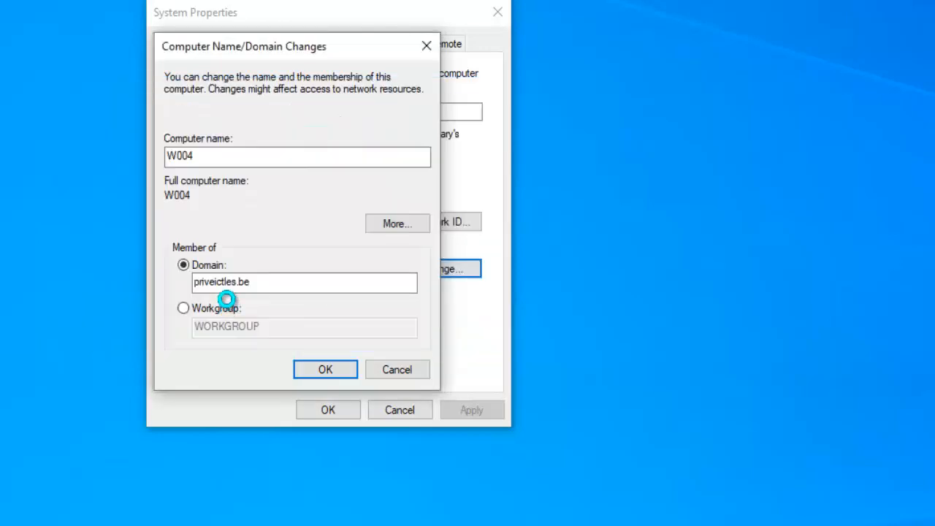
{"action": "left_click", "coordinate": [324, 369]}
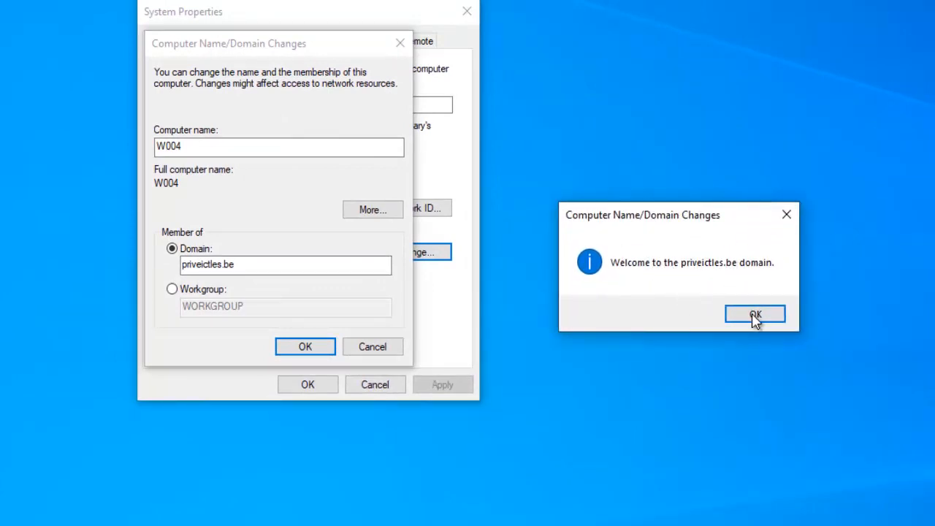
{"action": "left_click", "coordinate": [754, 314]}
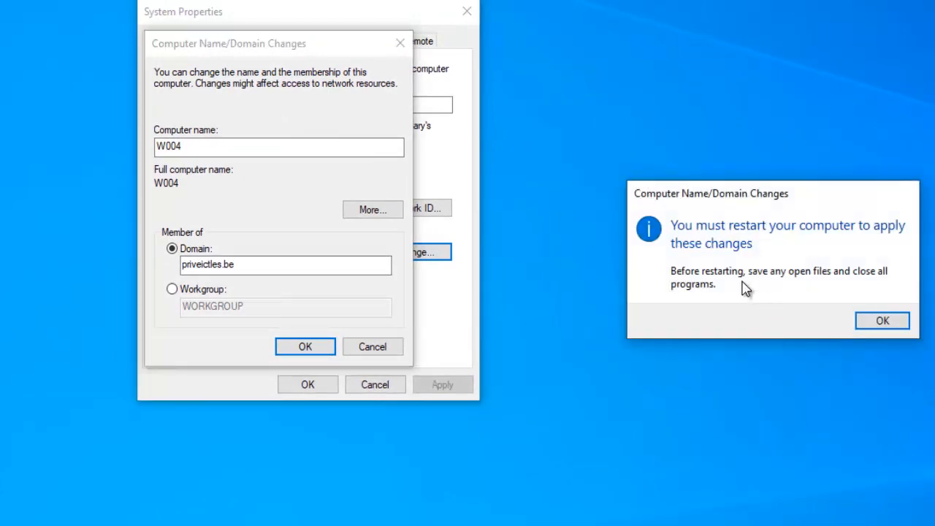
{"action": "mouse_move", "coordinate": [760, 257]}
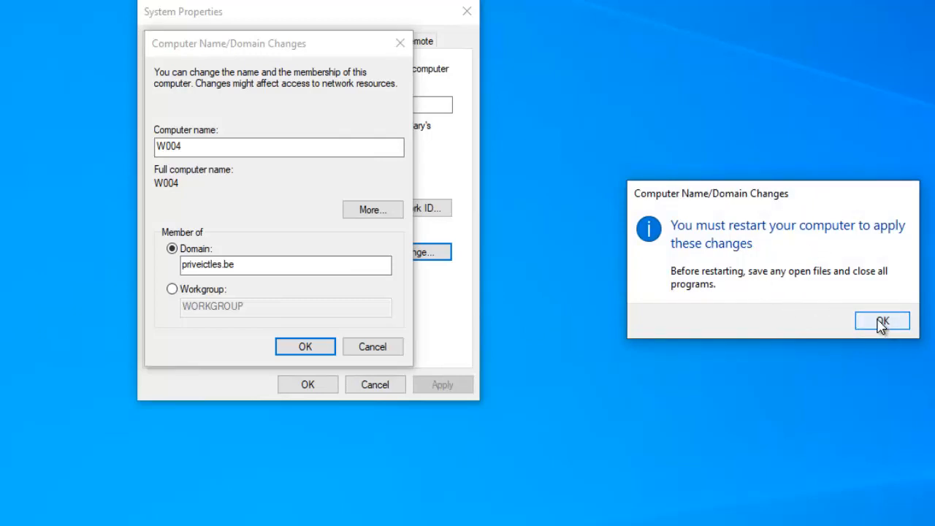
Accept the restart notice and close System Properties showing W004.priveictles.be
{"action": "left_click", "coordinate": [883, 320]}
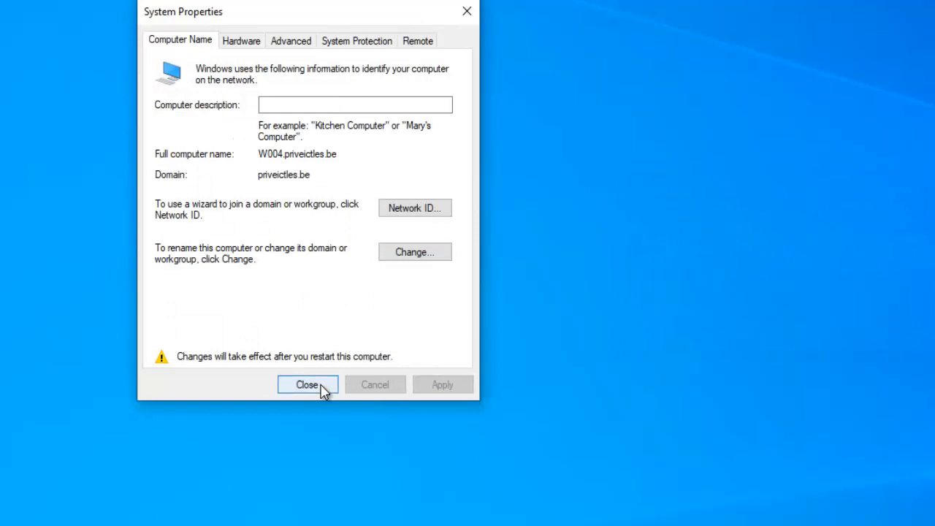
{"action": "left_click", "coordinate": [307, 385]}
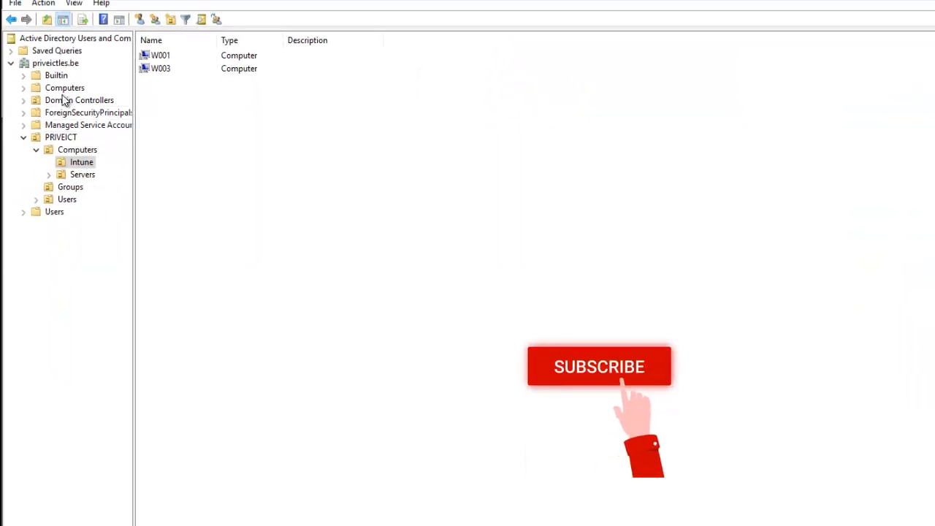
Refresh the Computers container to see W004, then reach PRIVEICTLES sign-in after restart
{"action": "left_click", "coordinate": [65, 87]}
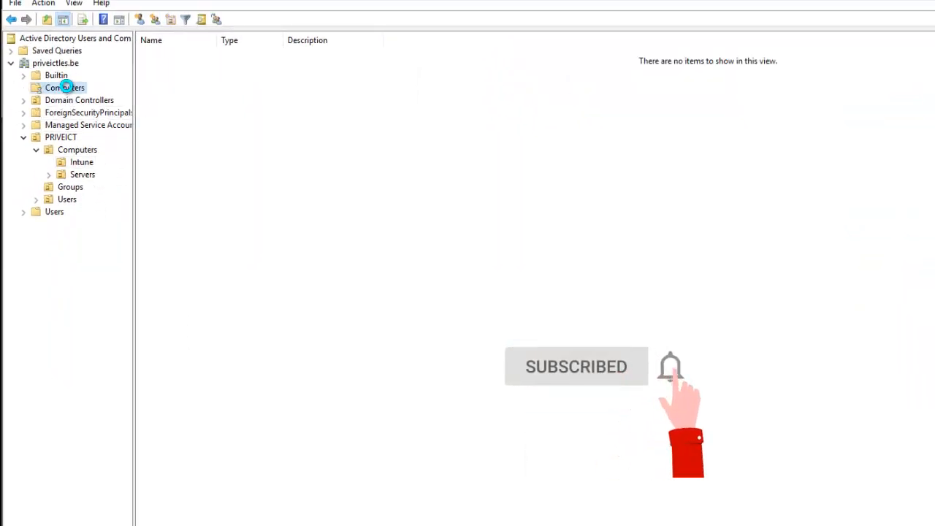
{"action": "left_click", "coordinate": [64, 87]}
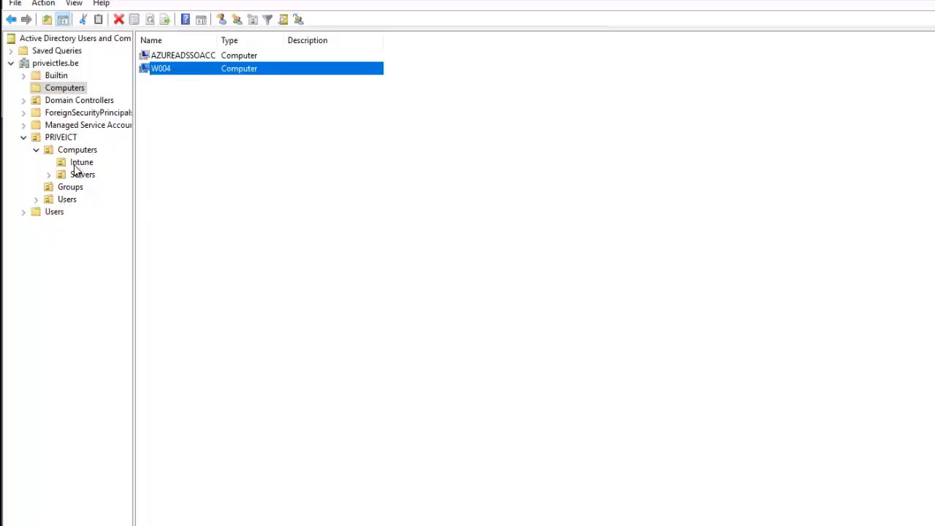
{"action": "mouse_move", "coordinate": [220, 188]}
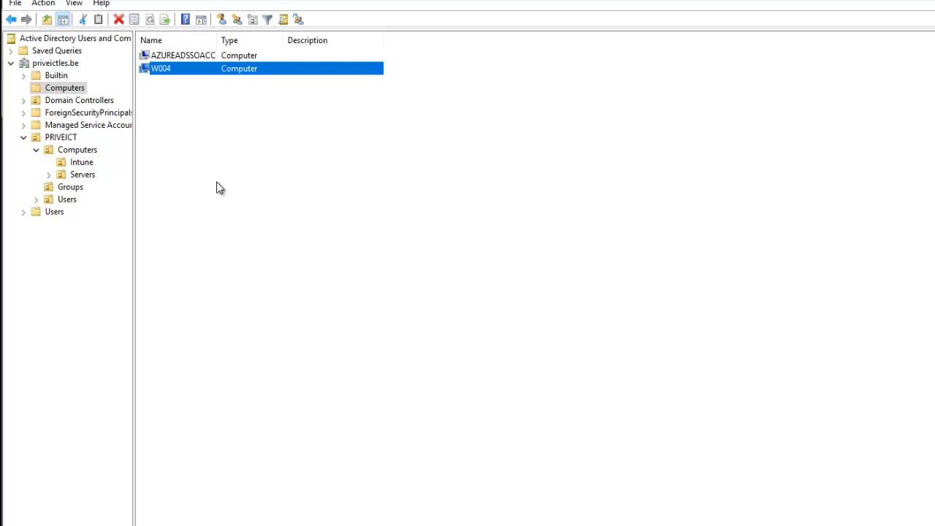
{"action": "mouse_move", "coordinate": [172, 122]}
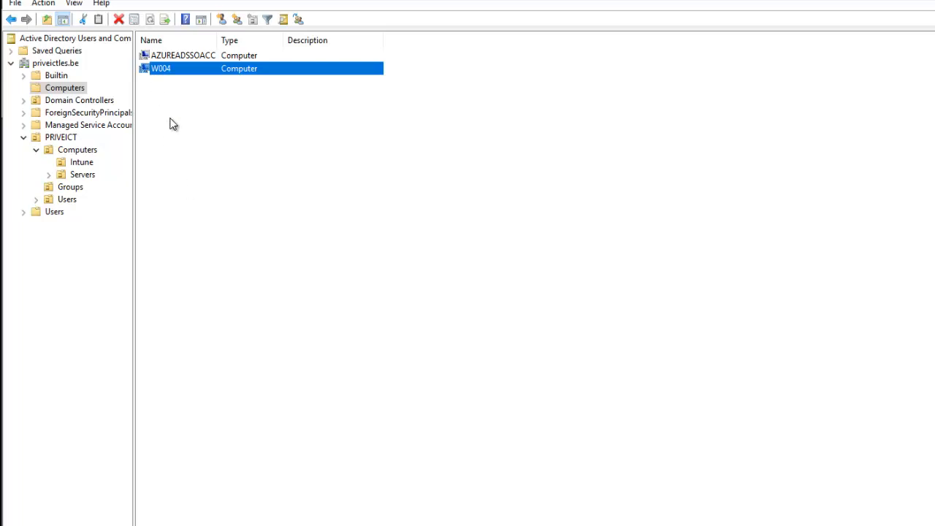
{"action": "mouse_move", "coordinate": [821, 80]}
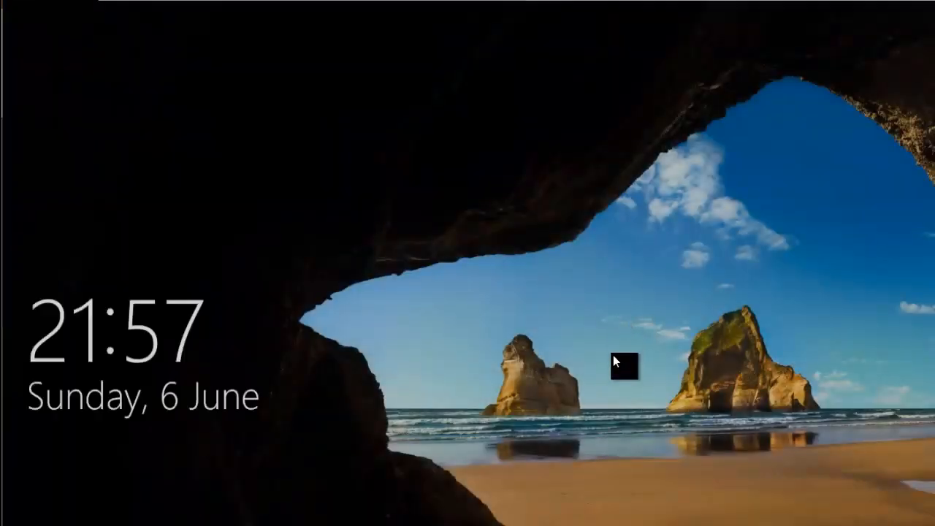
{"action": "left_click", "coordinate": [625, 366]}
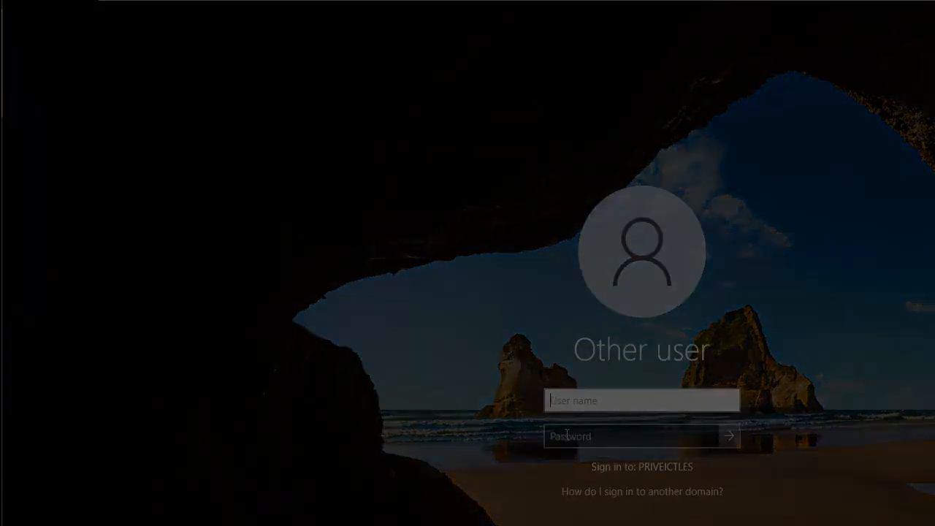